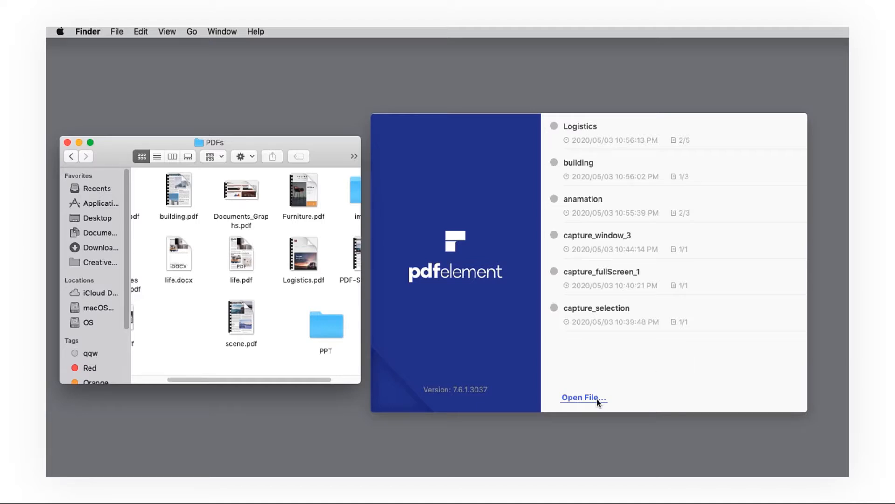
mouse_move(339, 286)
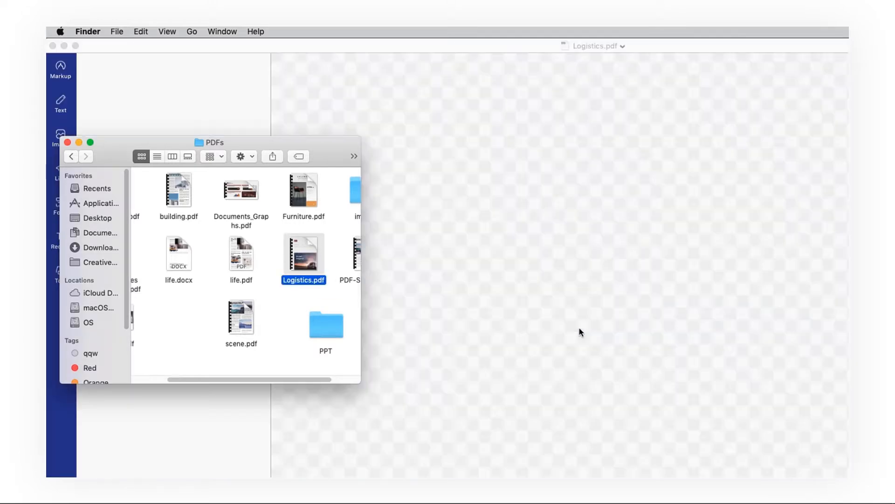
- Open Logistics.pdf from the PDFs folder in PDFelement
double_click(303, 260)
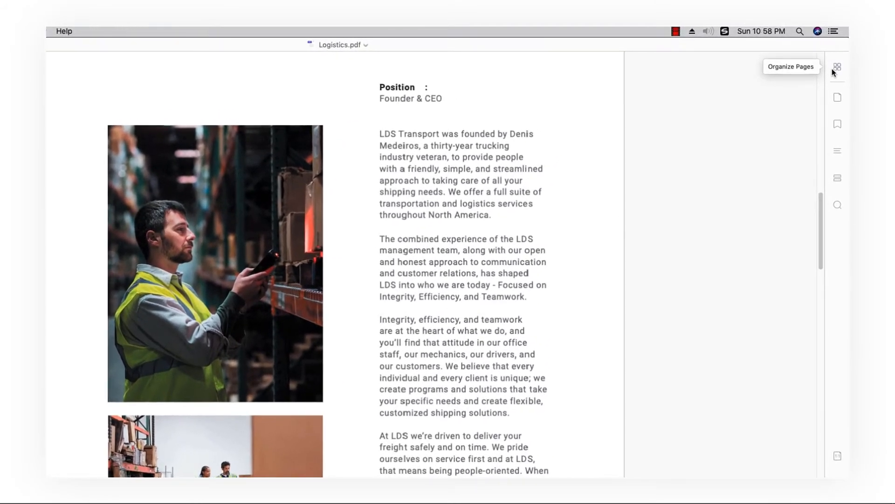
- Extract page 2 (Our Team) and save it as Logistics_extract.pdf in the Extract folder
click(836, 67)
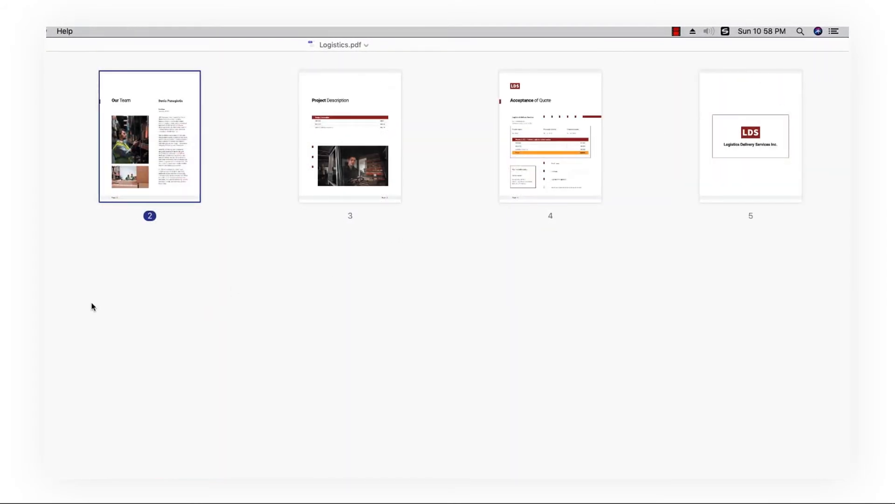
click(59, 330)
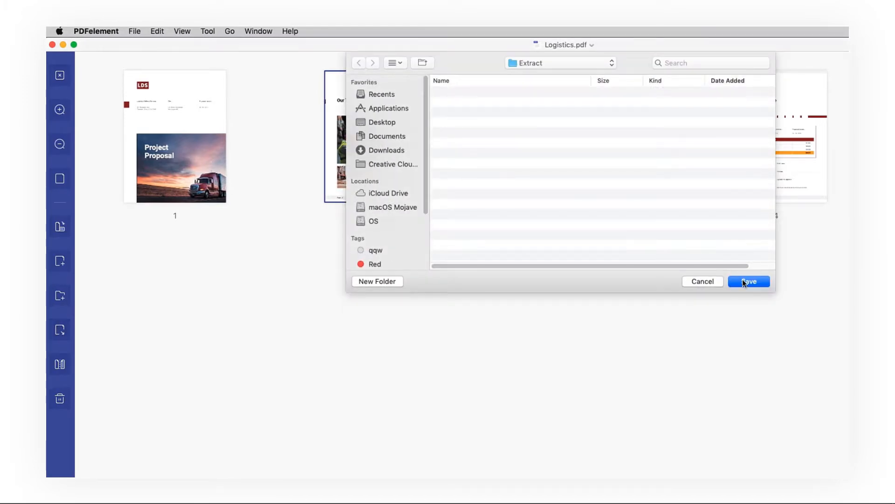
click(748, 281)
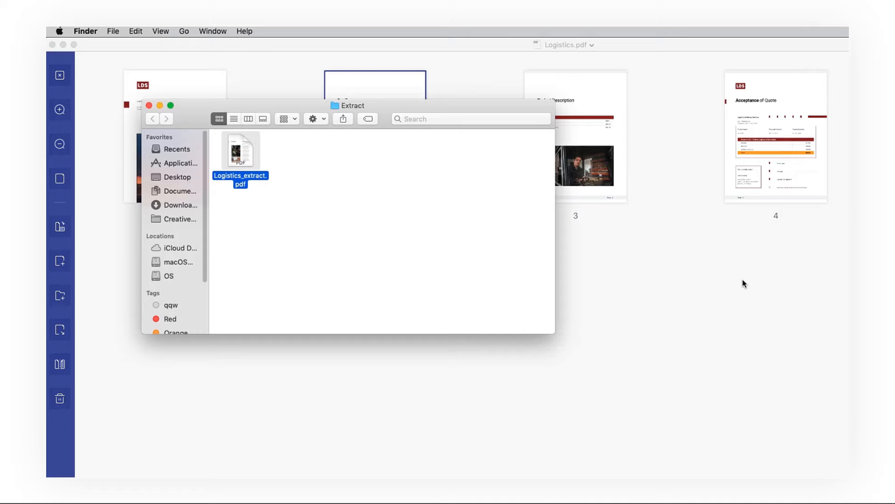
click(345, 239)
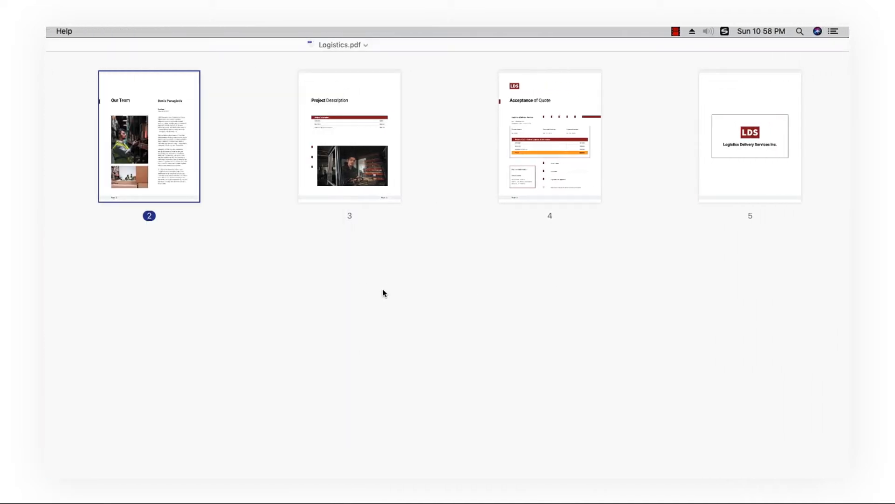
- Select page thumbnails 3 and 4 of Logistics as the next pages to extract
click(349, 136)
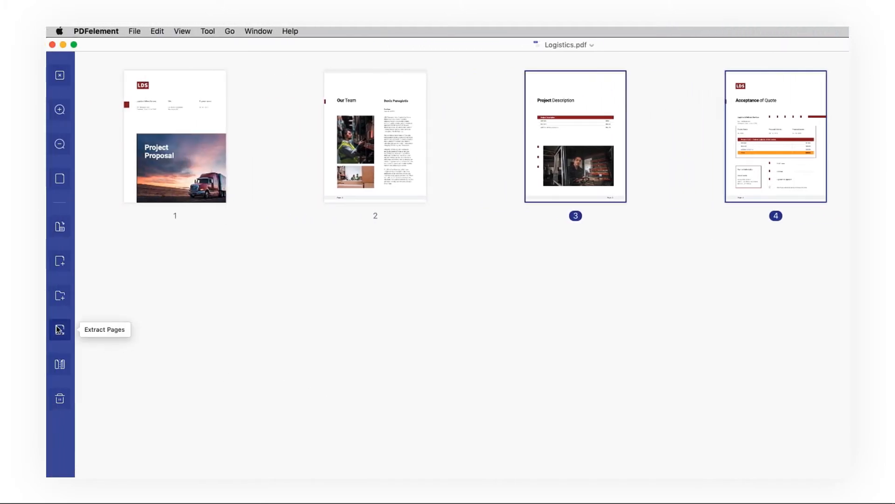
mouse_move(691, 330)
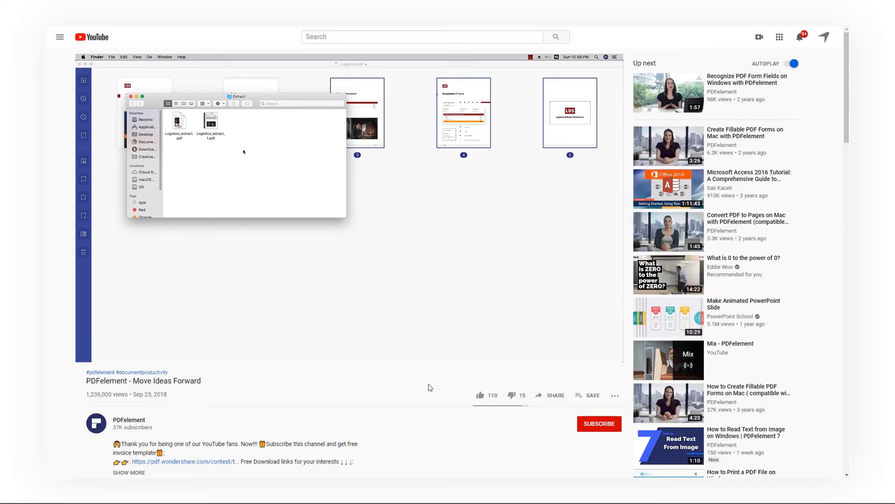
- Like the PDFelement video and browse the PDFelement channel home page to its playlists
click(482, 395)
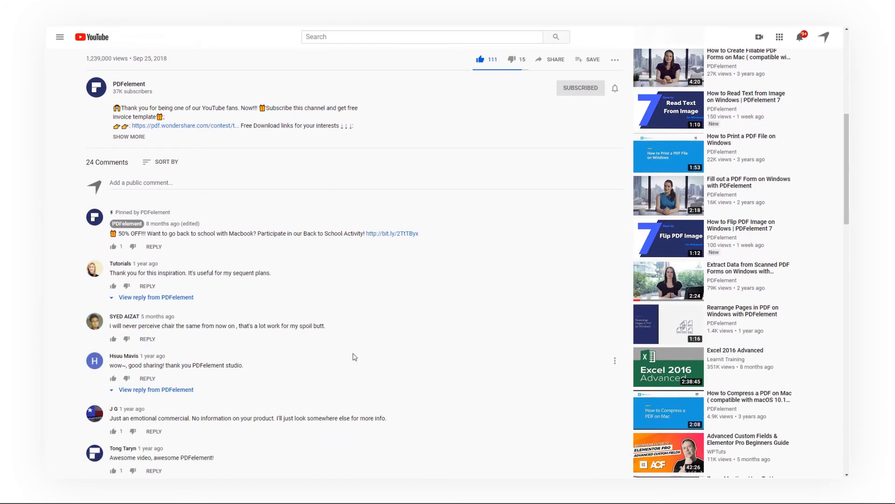
mouse_move(207, 133)
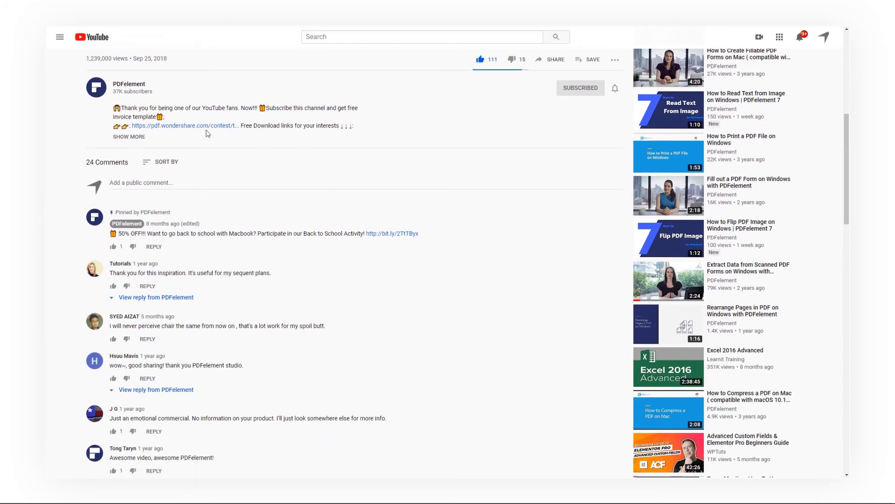
click(129, 84)
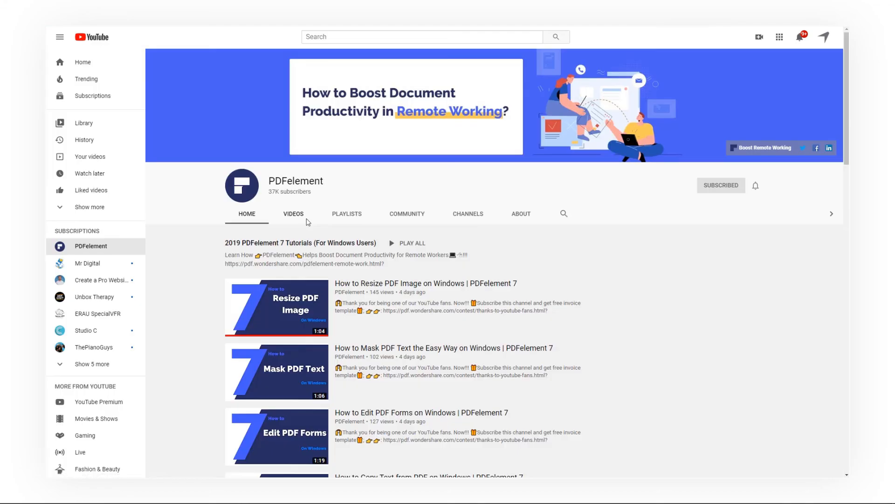
scroll(down, 3)
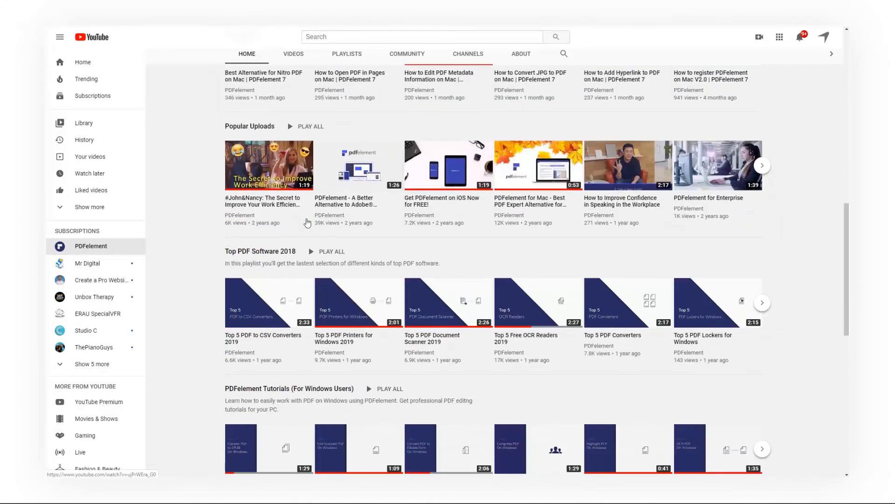